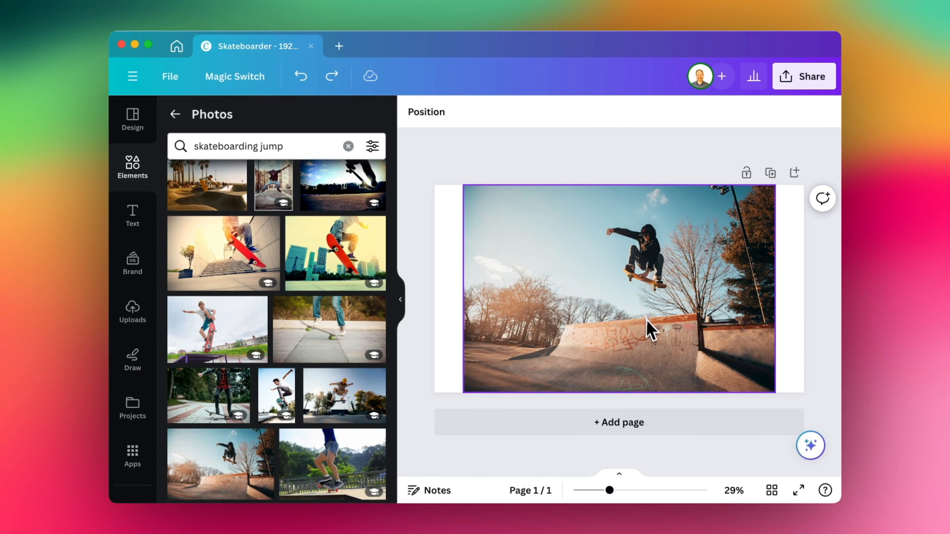
mouse_move(585, 346)
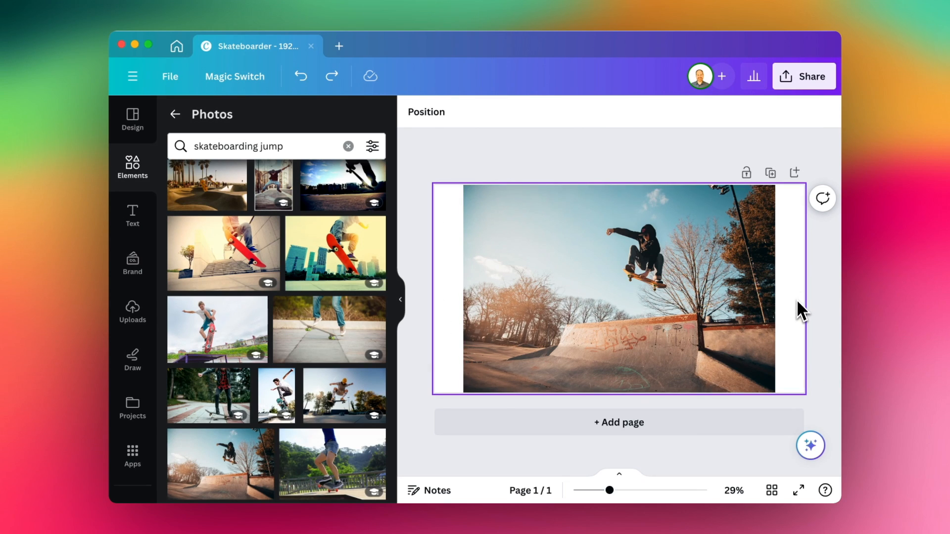
mouse_move(455, 336)
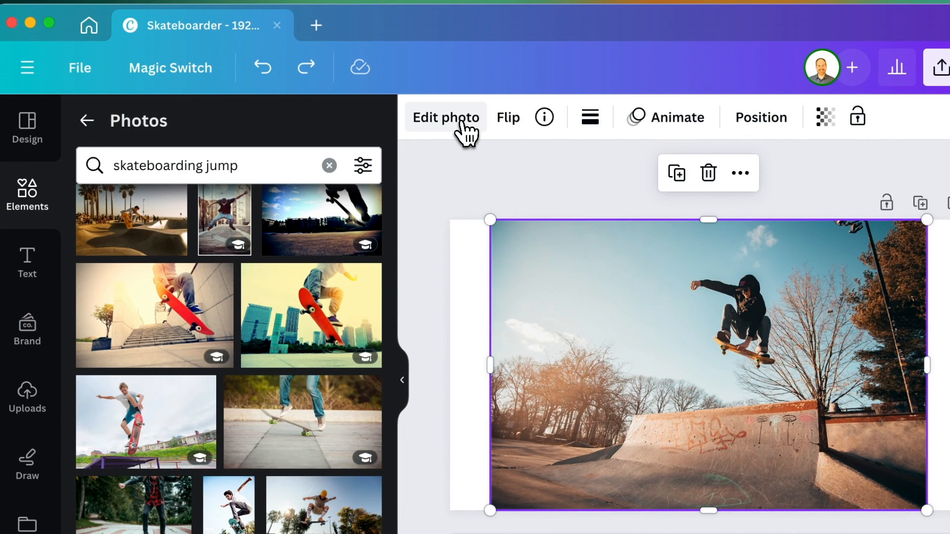
Generate Magic Expand versions of the skate-park photo set to fill the Whole Page.
left_click(445, 117)
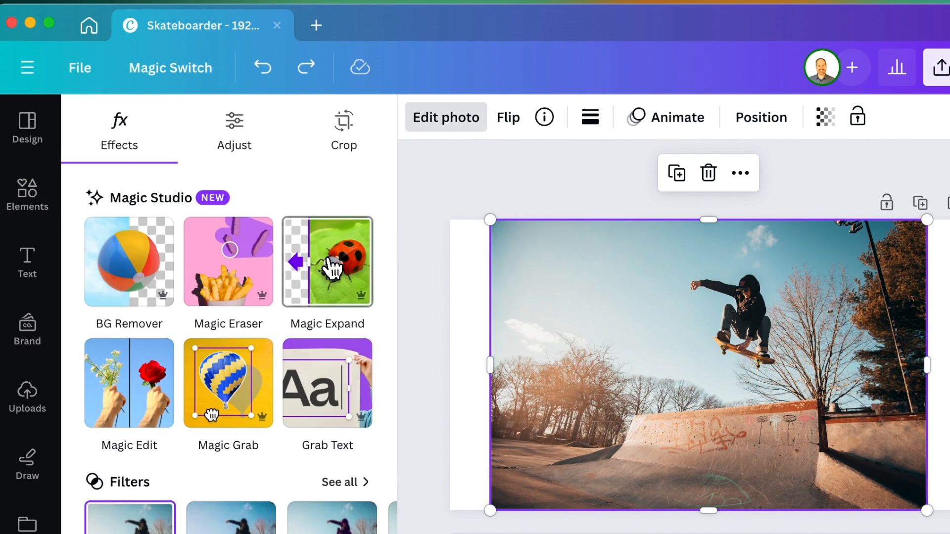
left_click(343, 127)
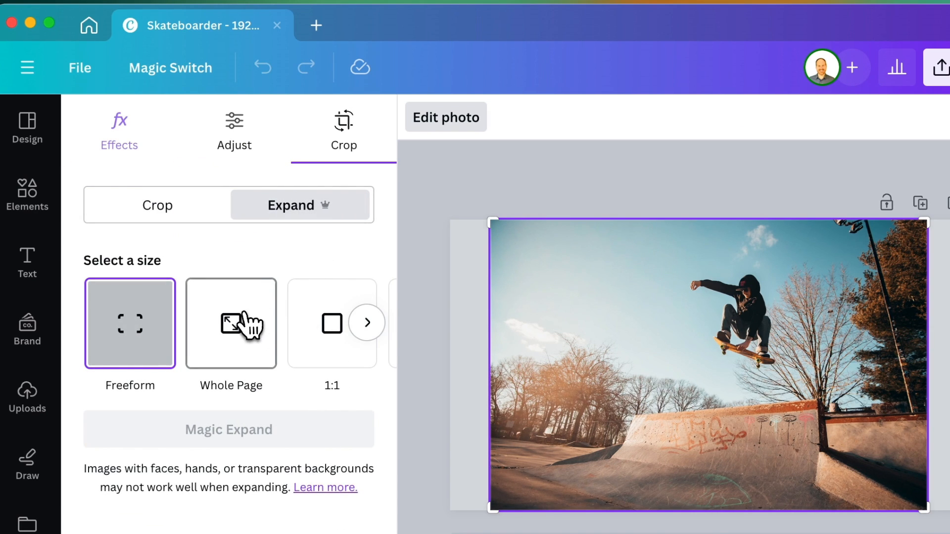
left_click(230, 323)
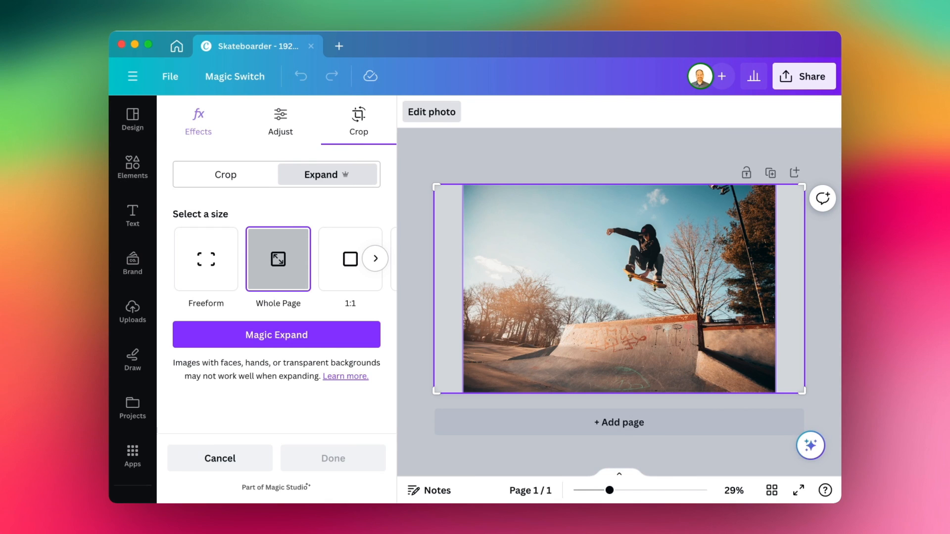
left_click(277, 335)
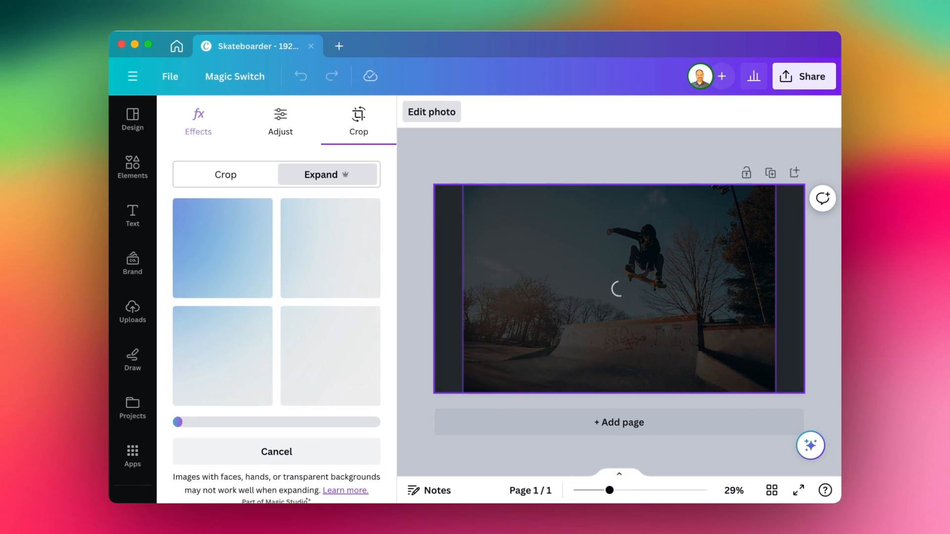
Preview the generated results and keep the third expanded version.
left_click(223, 249)
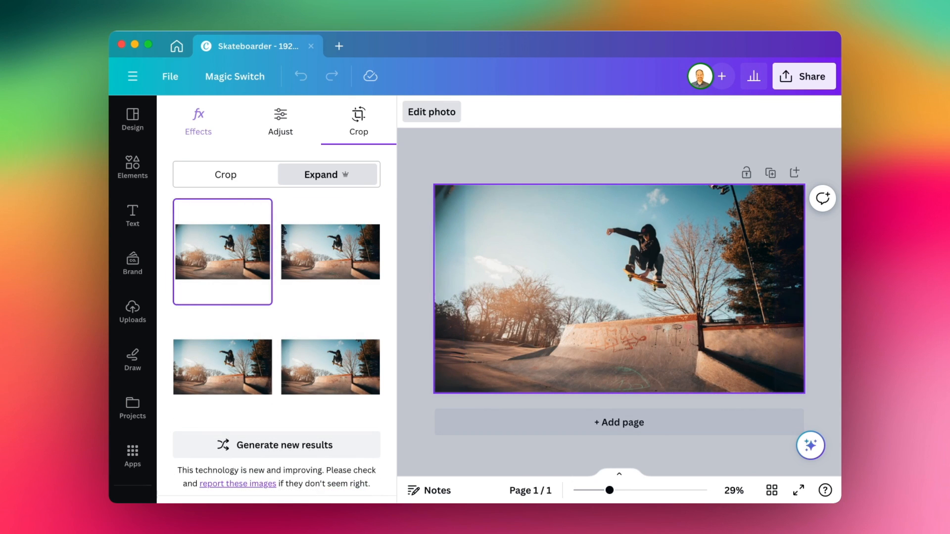
left_click(330, 251)
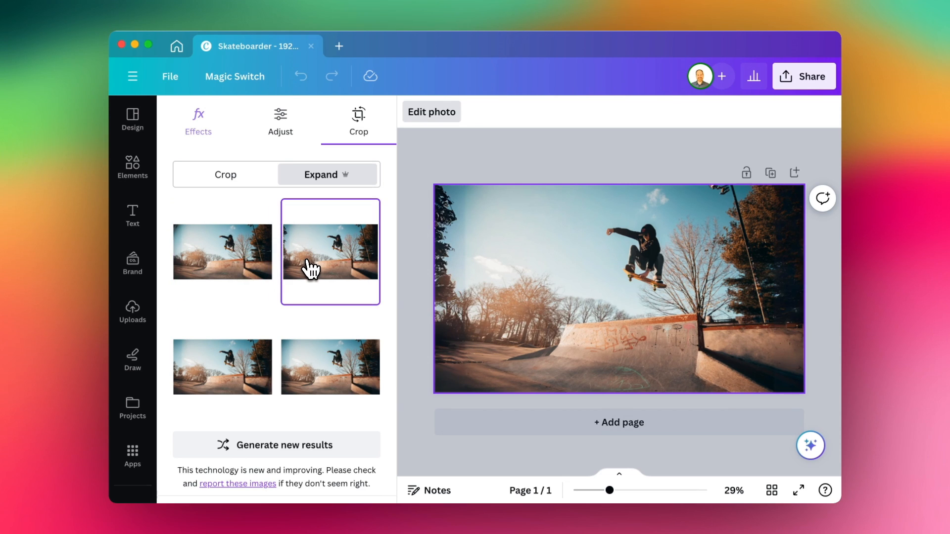
left_click(331, 367)
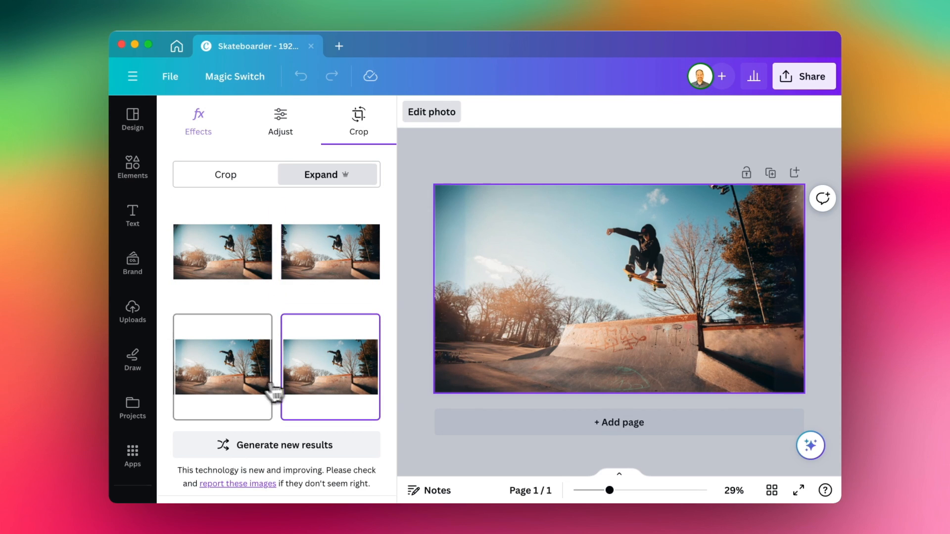
left_click(223, 366)
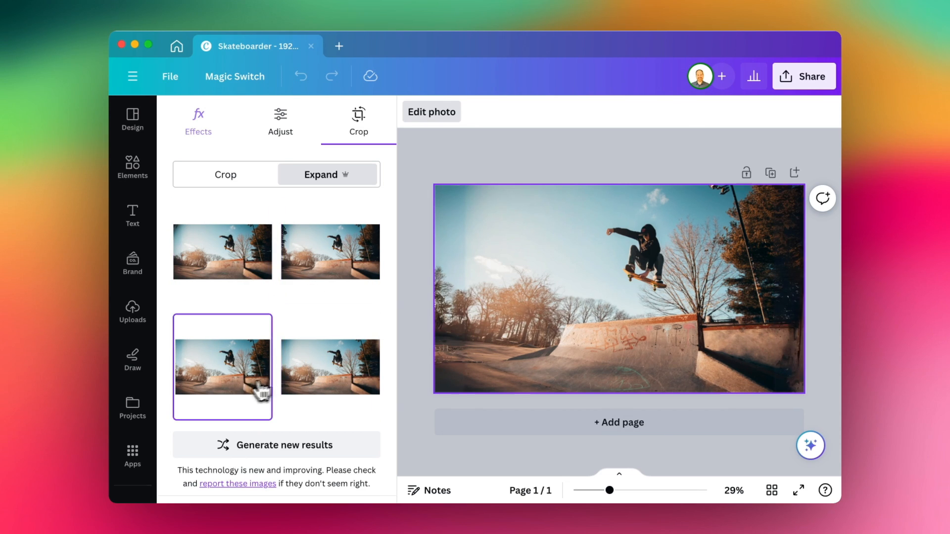
mouse_move(445, 170)
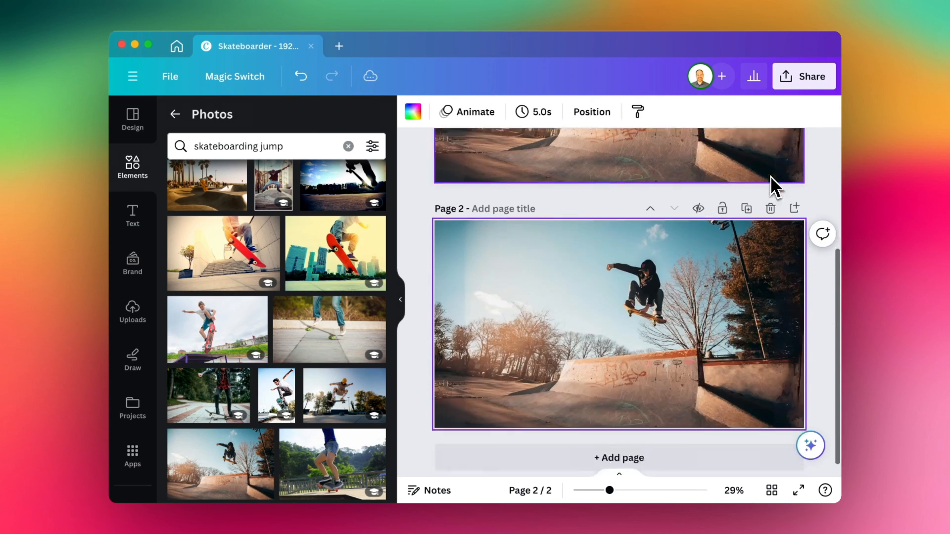
Scroll between Page 1 and the duplicated Page 2 holding the expanded photo copy.
scroll("down", 3)
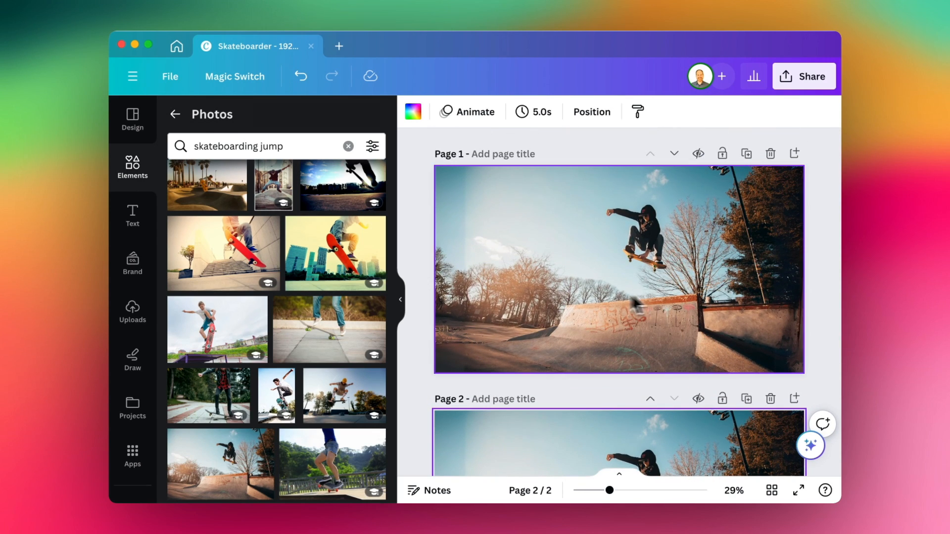
mouse_move(628, 242)
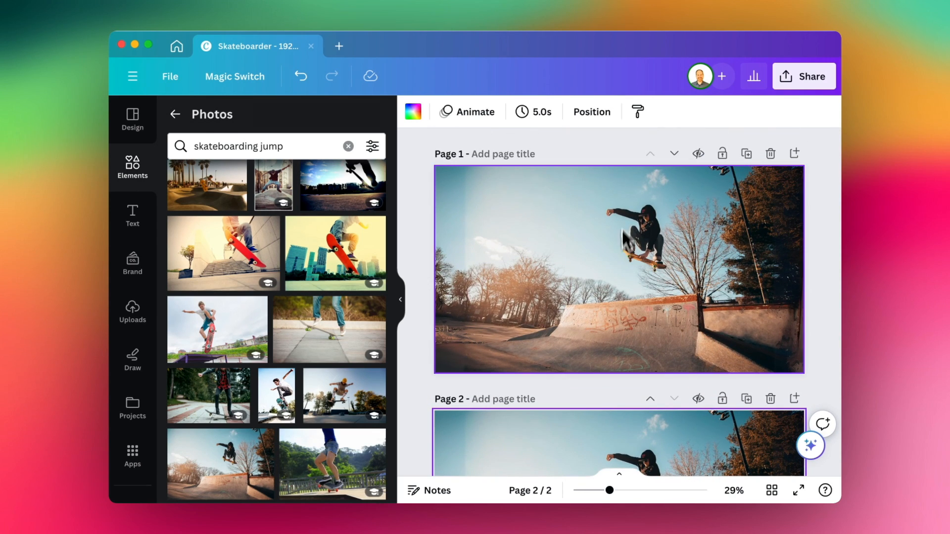
mouse_move(640, 266)
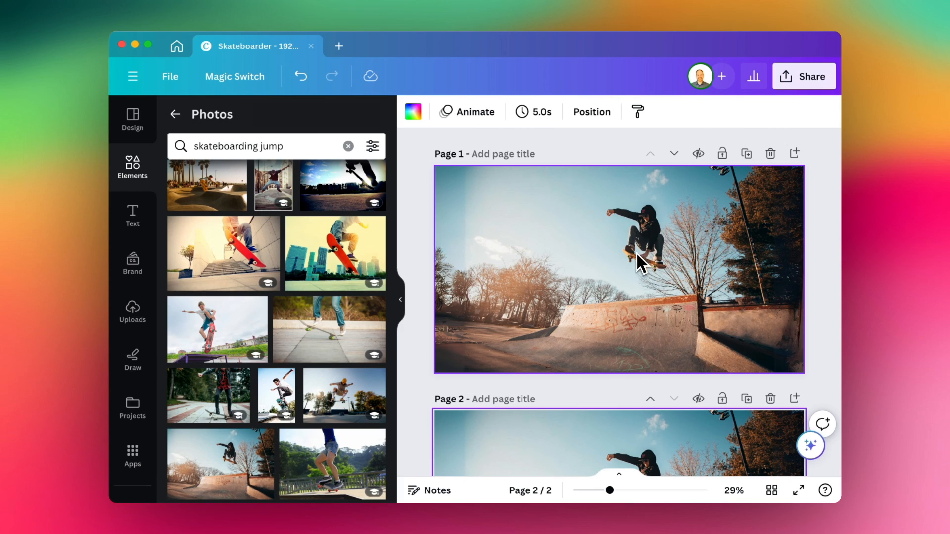
scroll("down", 3)
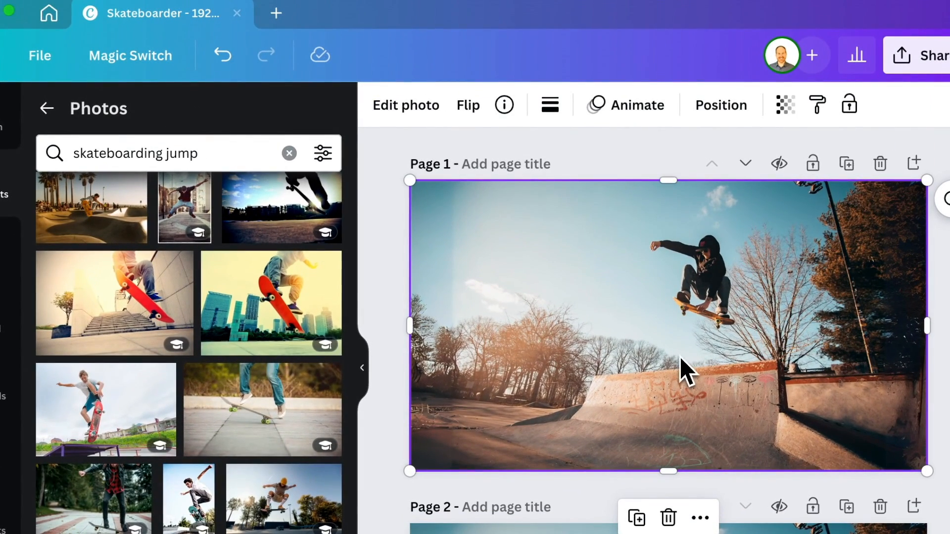
Brush Magic Eraser over the skateboarder's arm, body, legs and board on the page 1 photo.
left_click(406, 105)
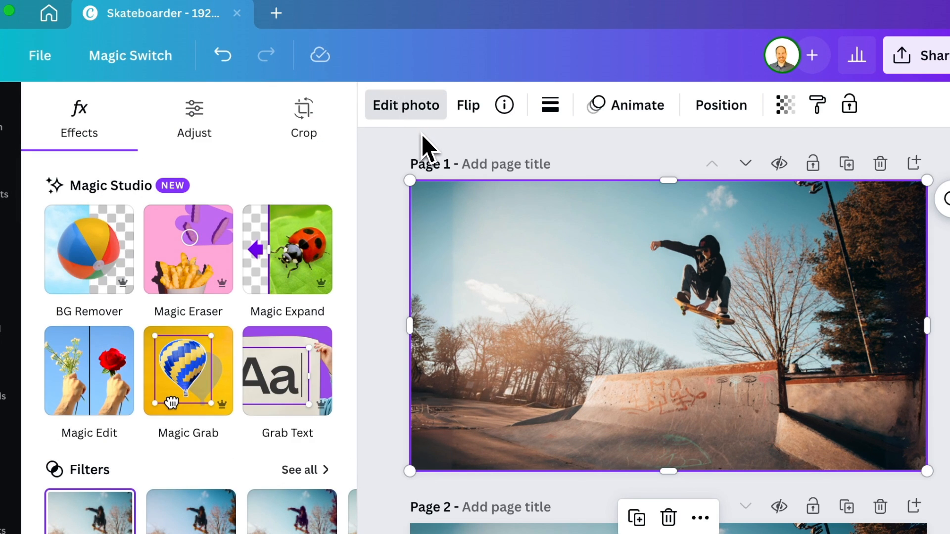
left_click(188, 249)
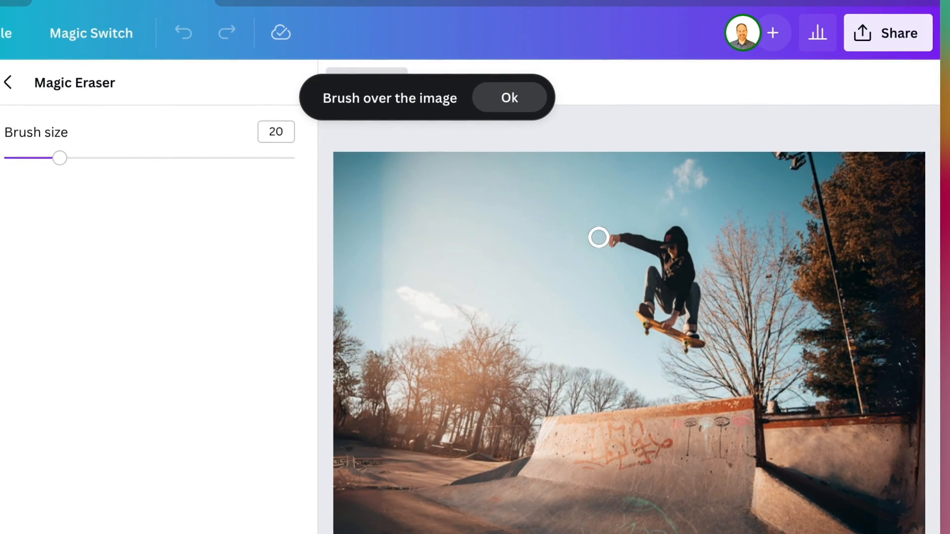
left_click_drag(598, 236, 640, 241)
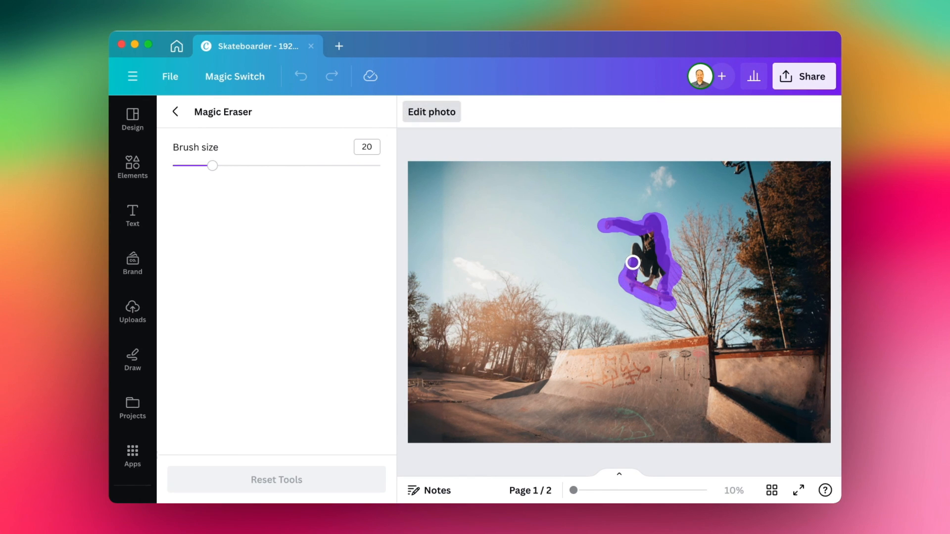
left_click_drag(632, 261, 649, 236)
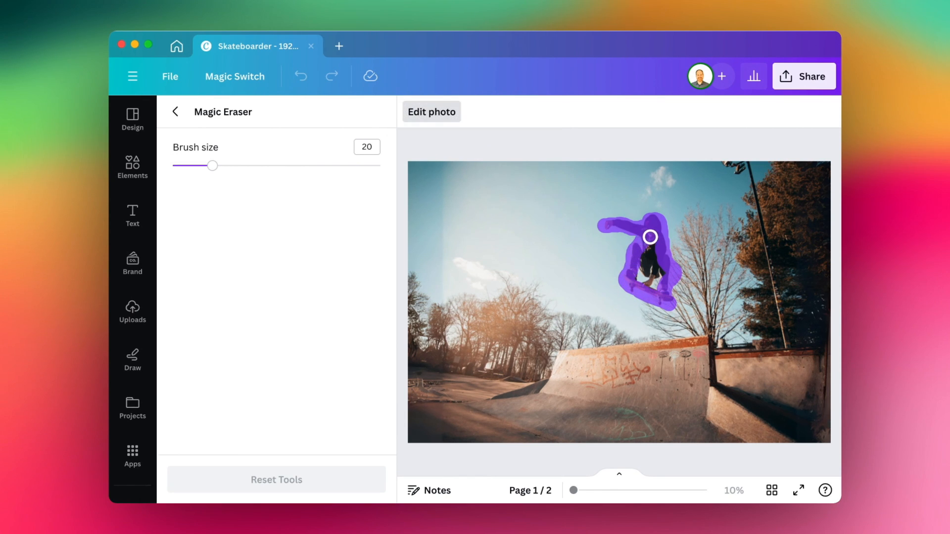
left_click_drag(649, 236, 649, 291)
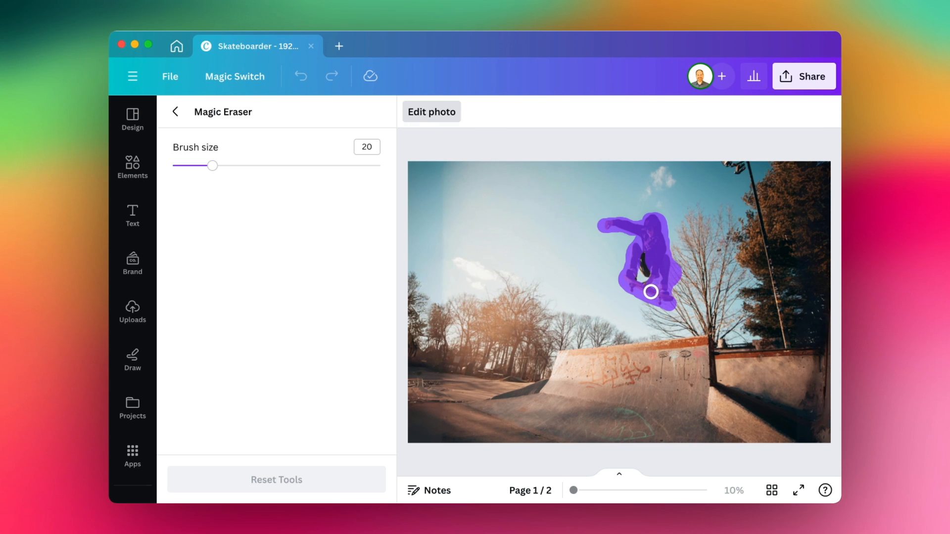
left_click_drag(650, 290, 647, 276)
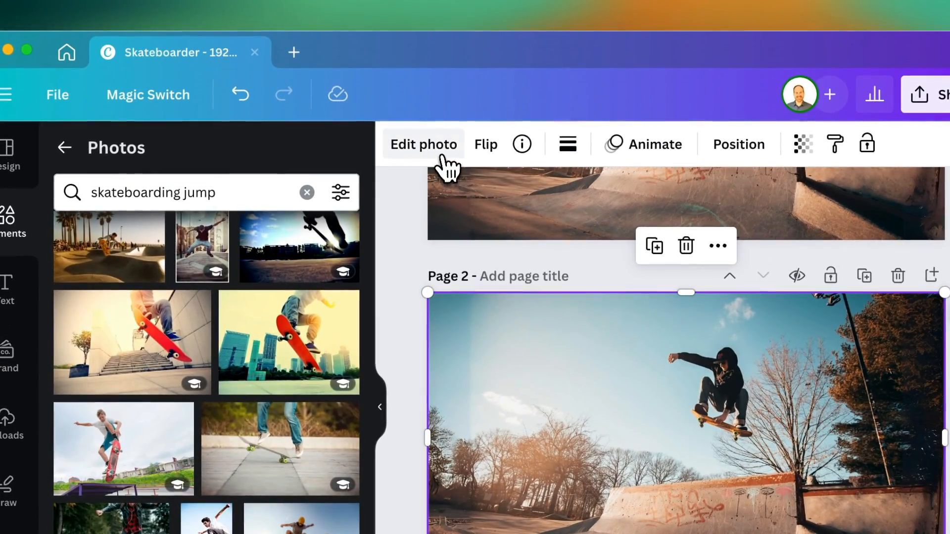
Run BG Remover on the page 2 photo so only the skateboarder remains on white.
left_click(424, 145)
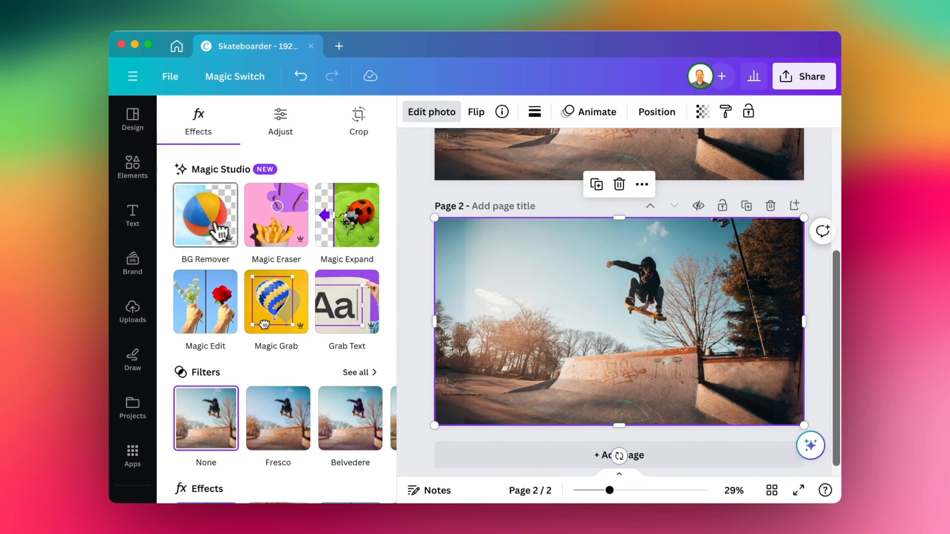
left_click(205, 215)
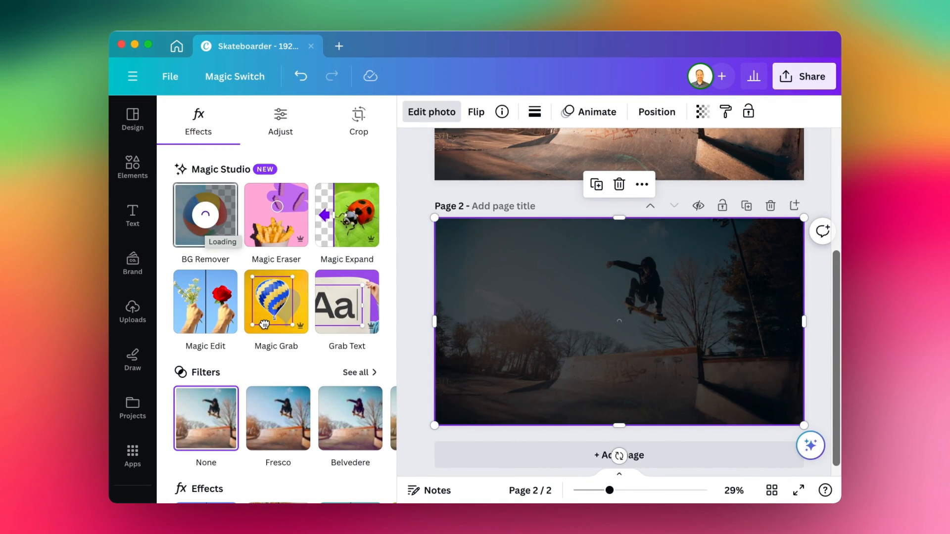
left_click(206, 215)
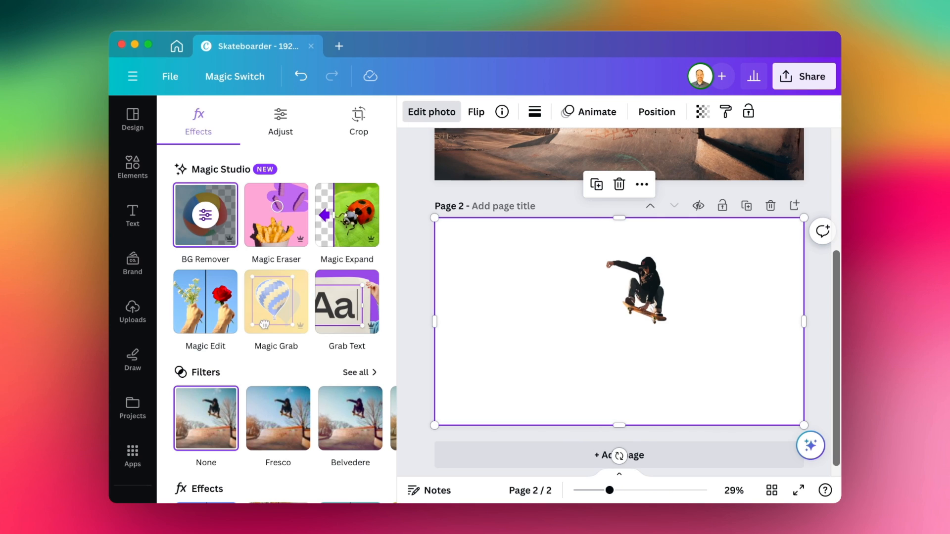
mouse_move(420, 256)
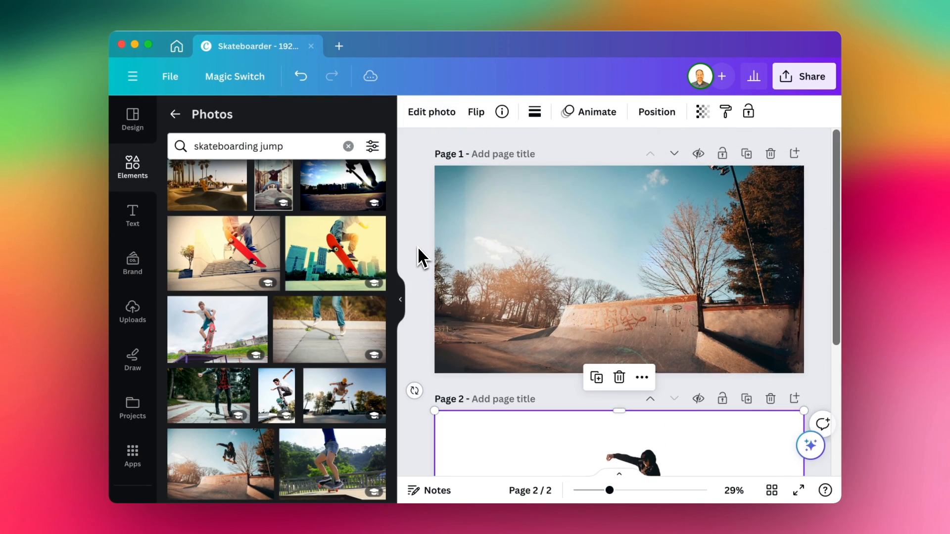
scroll("down", 3)
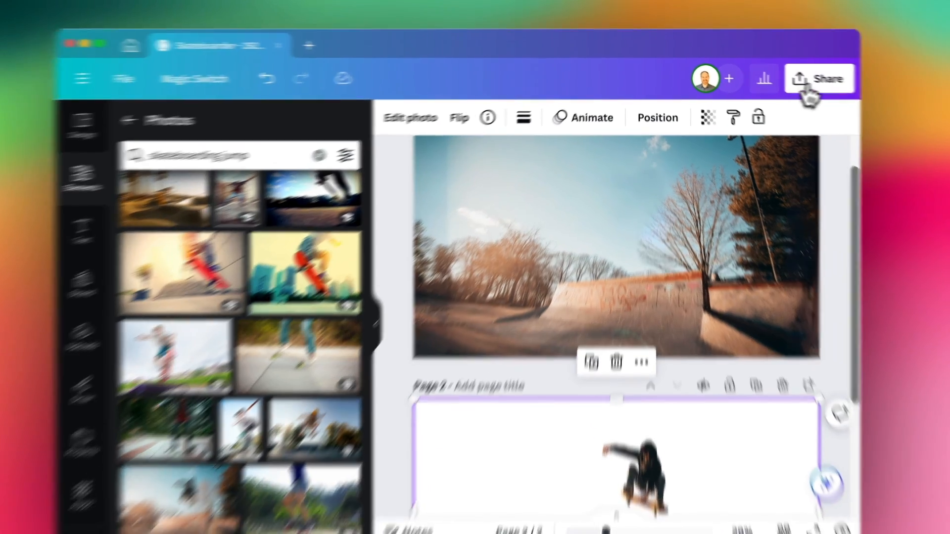
Download all pages as PNG images with Transparent background ticked.
left_click(818, 79)
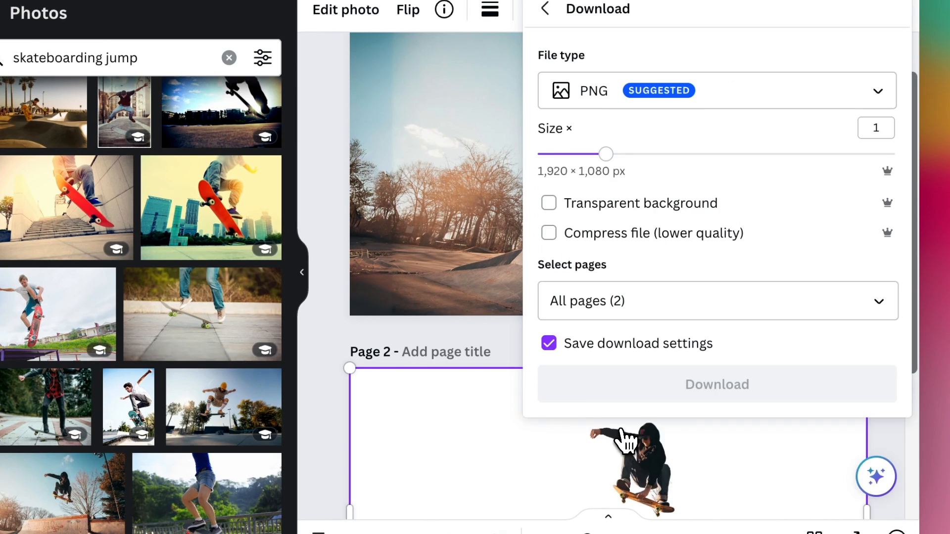
left_click(547, 203)
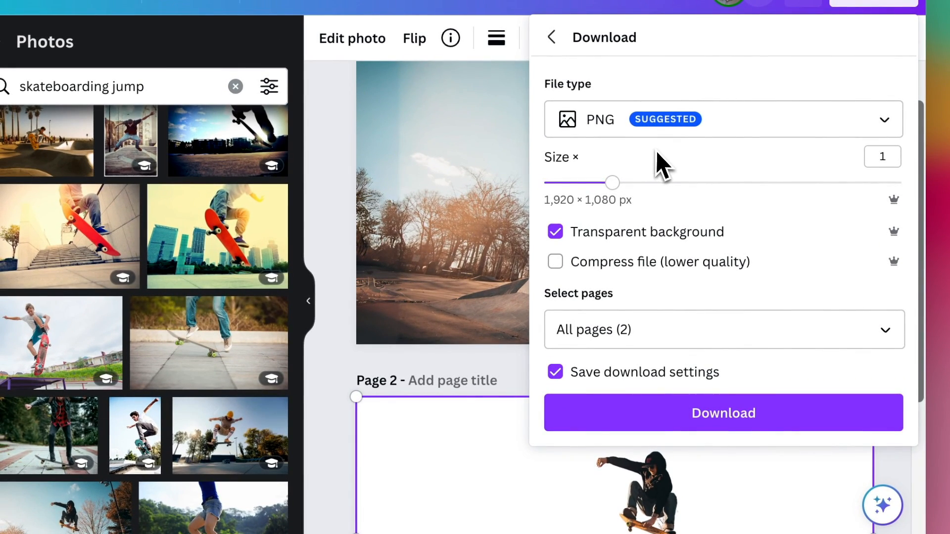
left_click(722, 414)
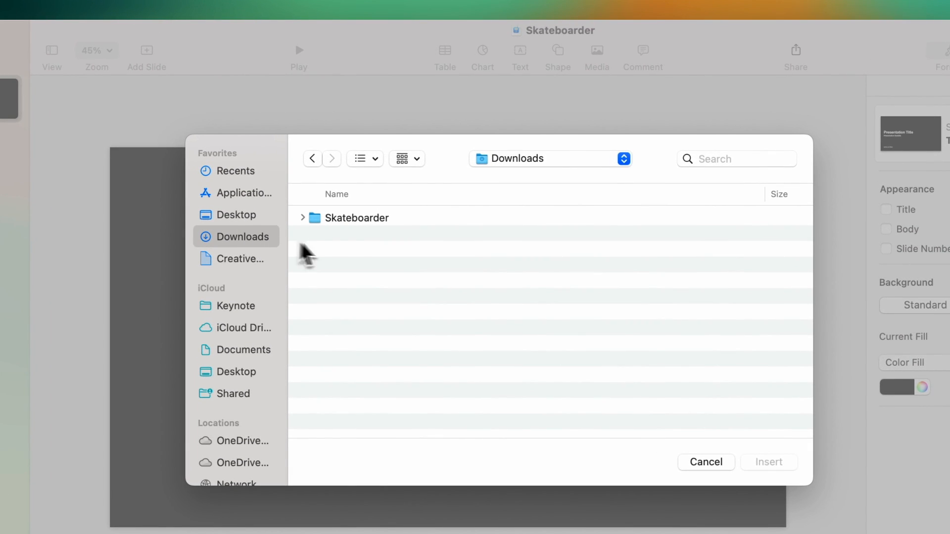
Bring the downloaded Skateboarder folder's images onto the first Keynote slide.
double_click(356, 217)
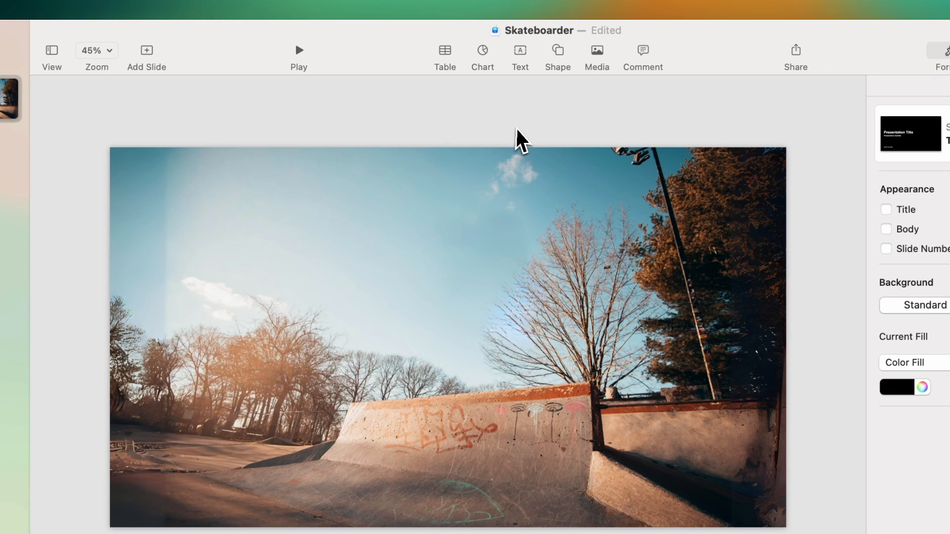
mouse_move(451, 140)
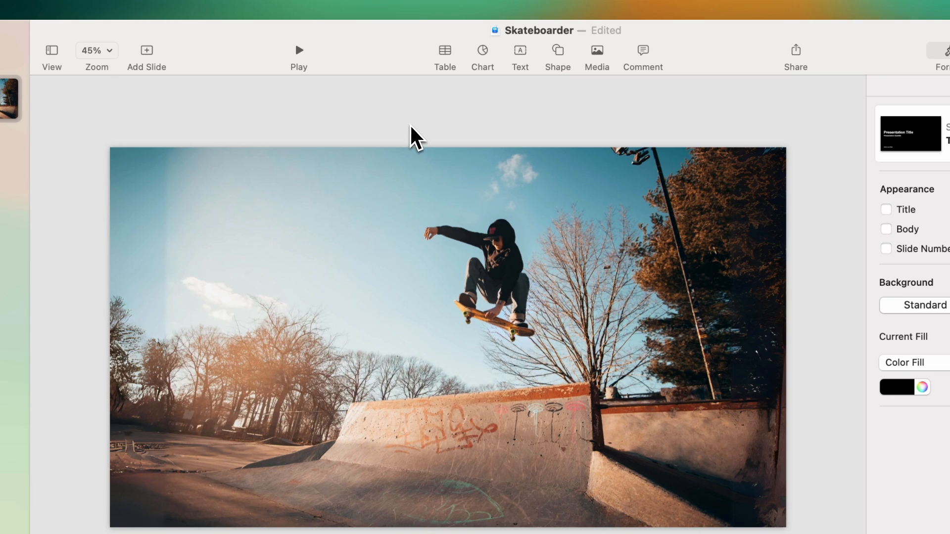
mouse_move(422, 135)
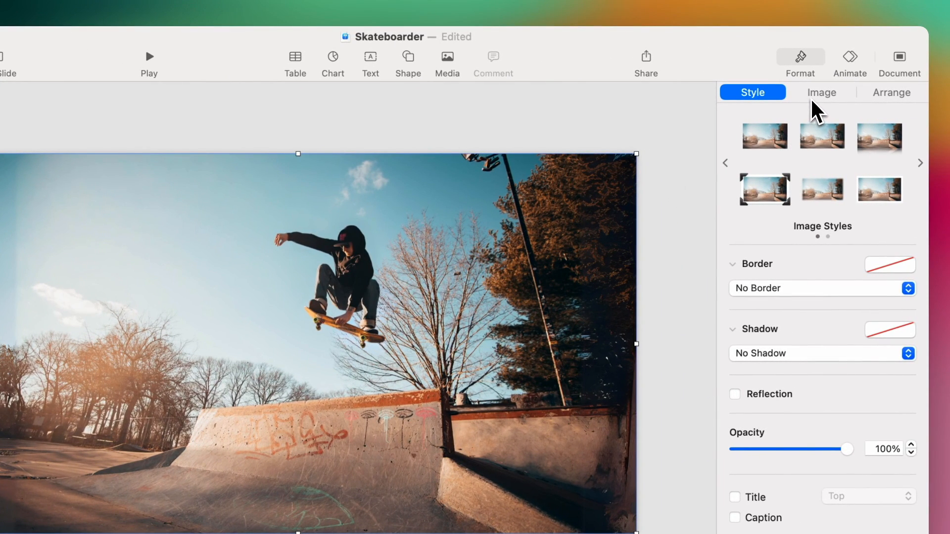
Set the slide 1 photo's Saturation to -100% and Exposure to about -25%.
left_click(822, 92)
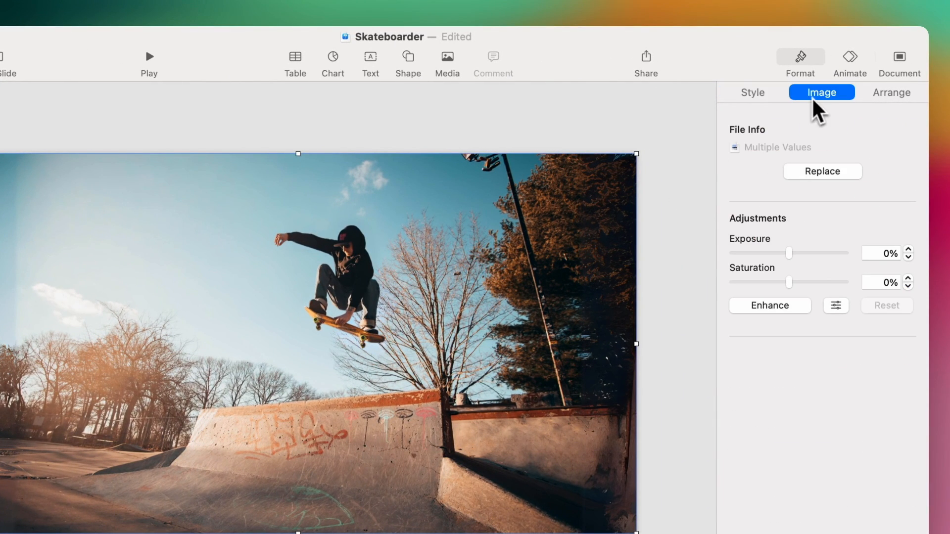
mouse_move(793, 289)
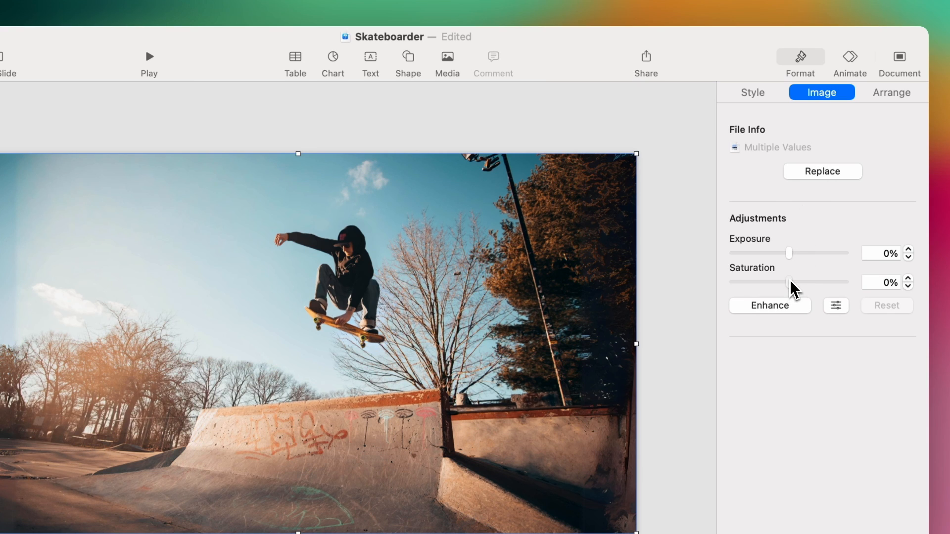
left_click_drag(788, 282, 730, 282)
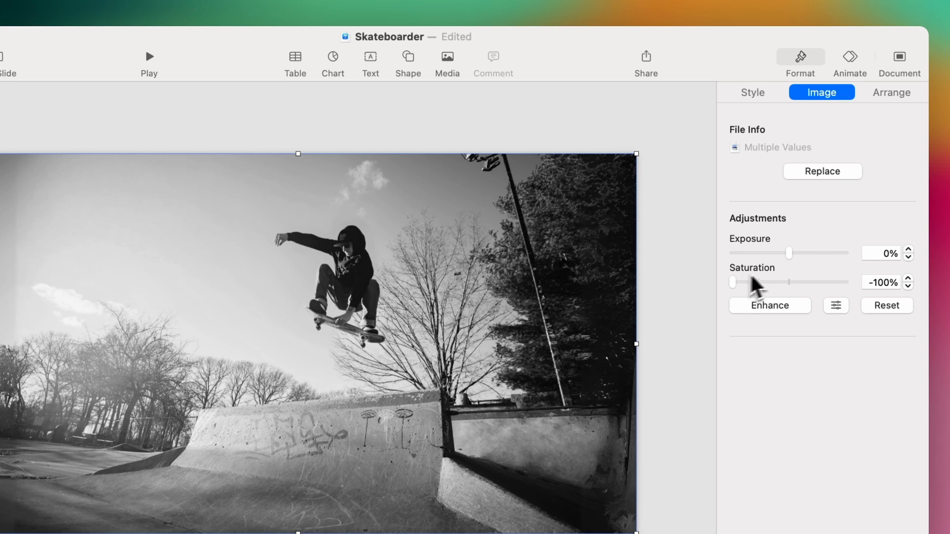
left_click_drag(790, 252, 774, 253)
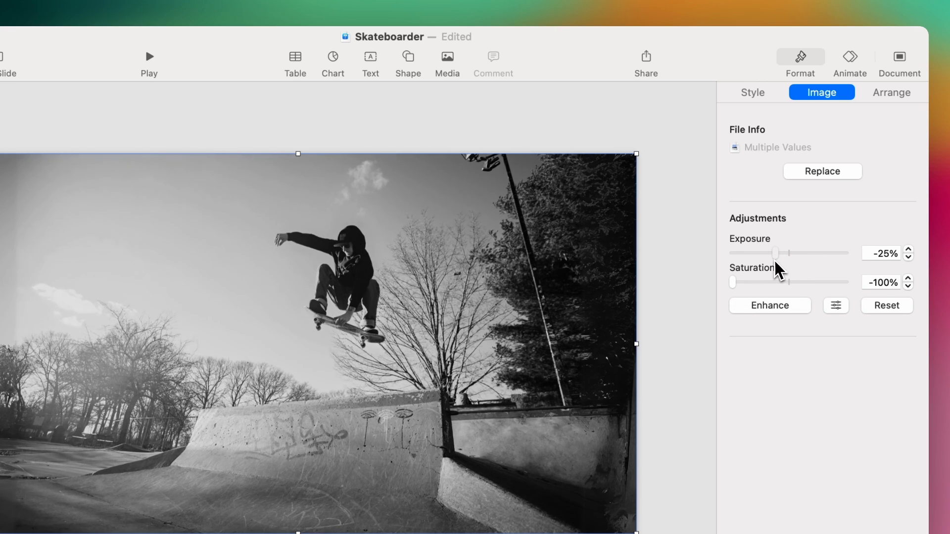
left_click_drag(774, 253, 765, 253)
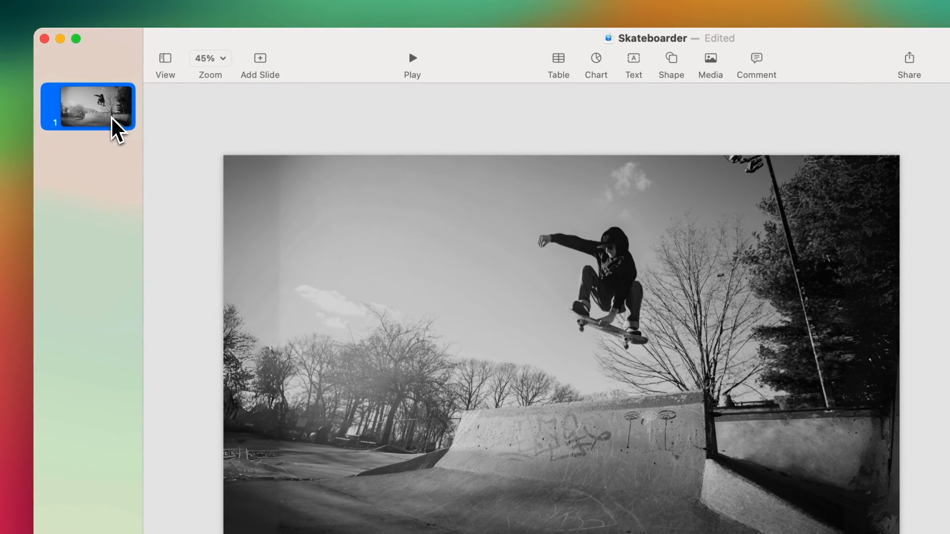
Duplicate slide 1, then enlarge the photo on slide 2 and darken its exposure a bit more.
right_click(87, 107)
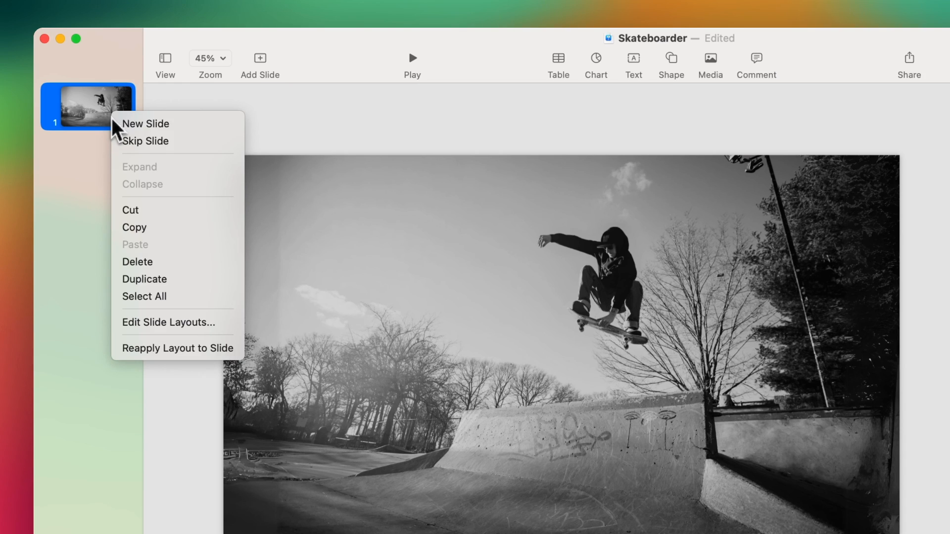
left_click(146, 124)
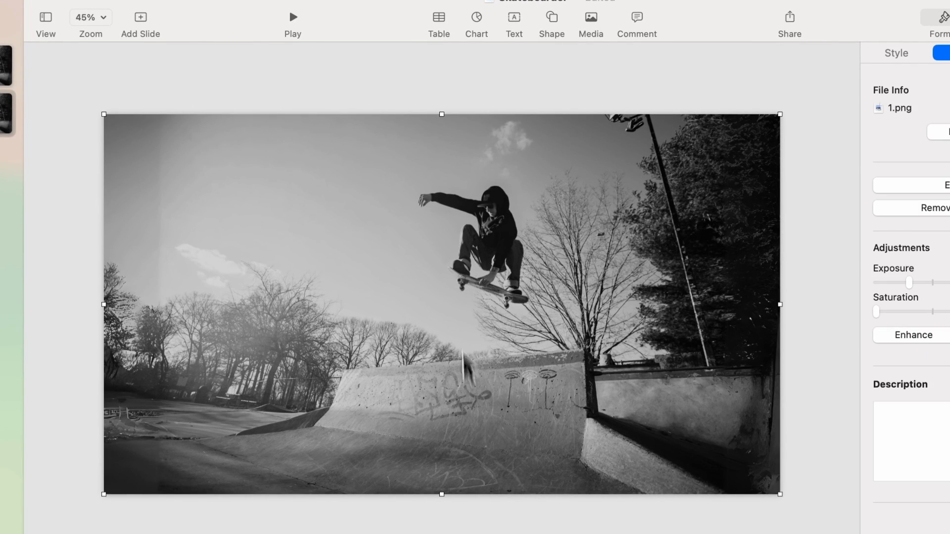
left_click_drag(440, 115, 441, 103)
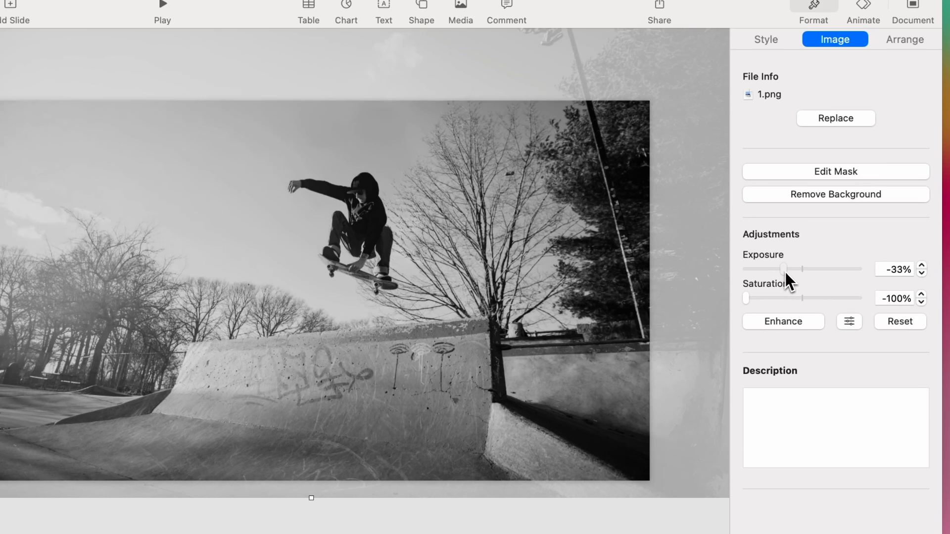
left_click_drag(783, 270, 802, 269)
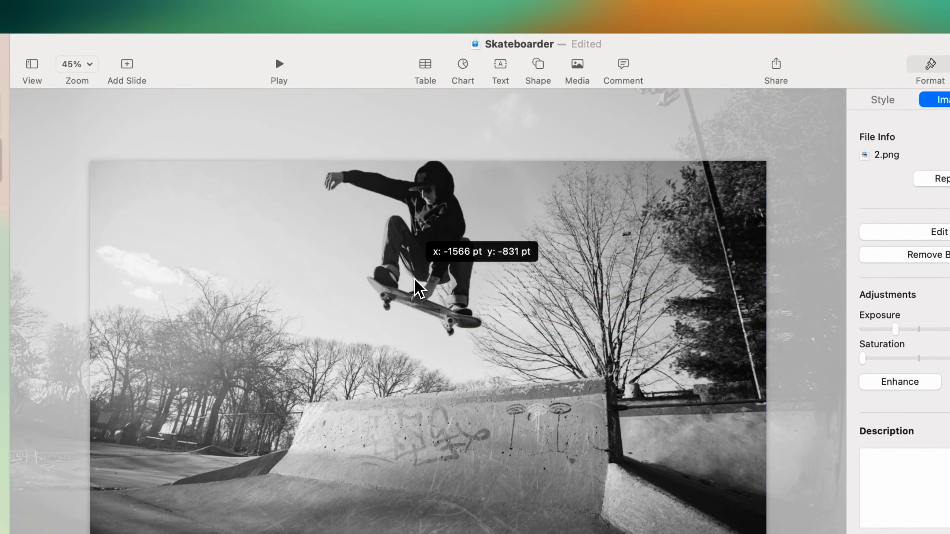
Reposition the skateboarder cutout on slide 2 to line up with the park background.
left_click_drag(418, 288, 428, 306)
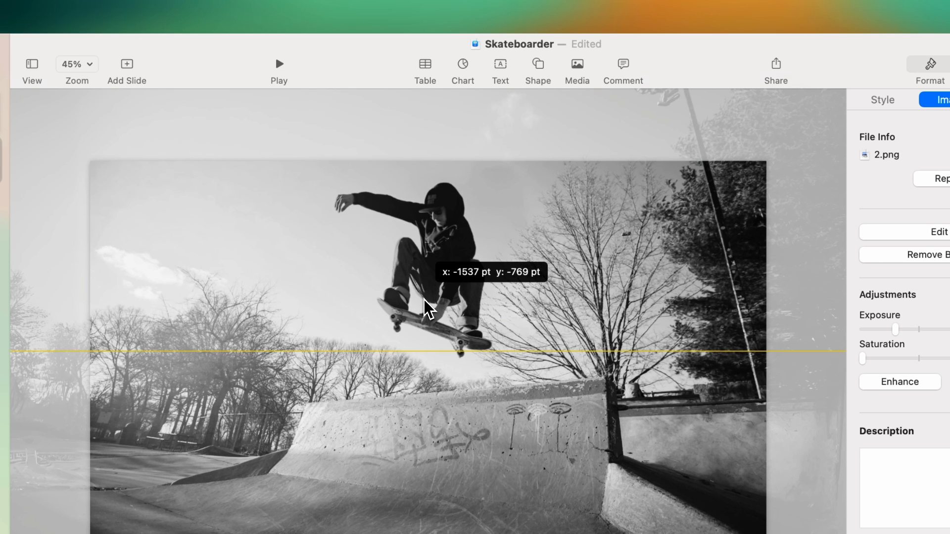
left_click_drag(867, 358, 722, 278)
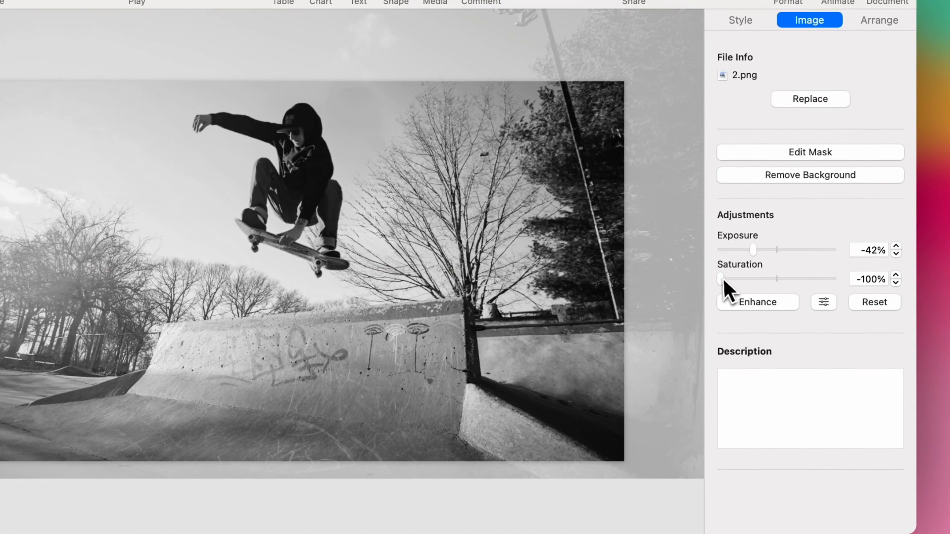
Raise the skateboarder's Saturation to 67%, reset Exposure to 0% and Enhance it.
left_click_drag(721, 279, 745, 279)
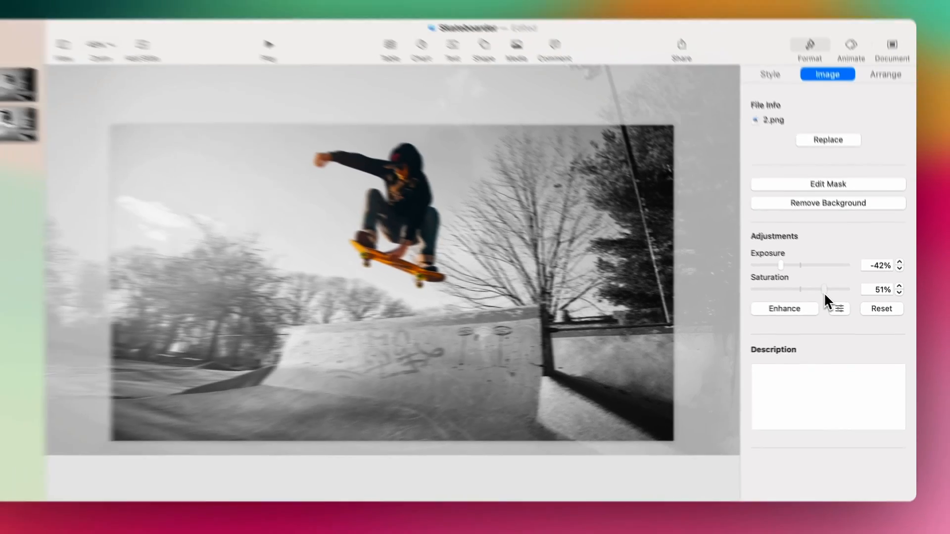
left_click_drag(824, 293, 839, 293)
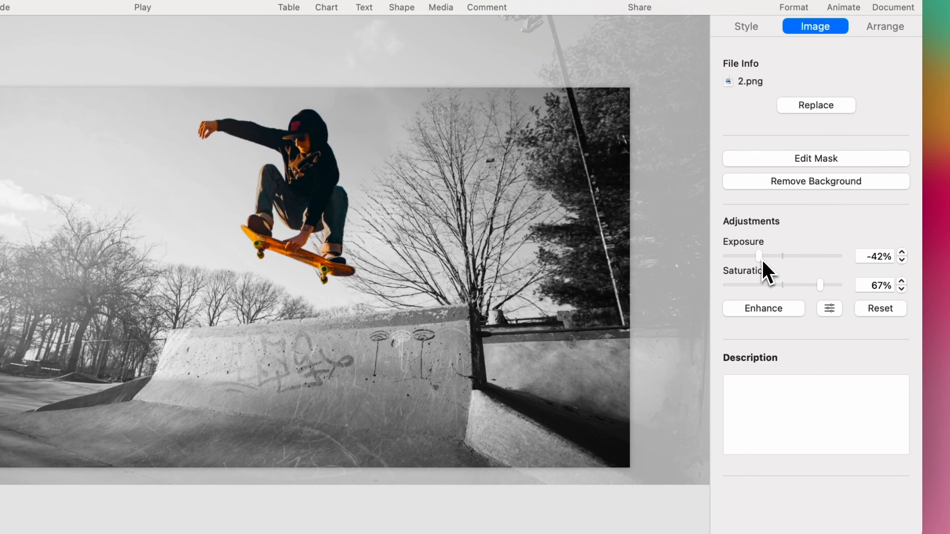
left_click_drag(760, 256, 781, 256)
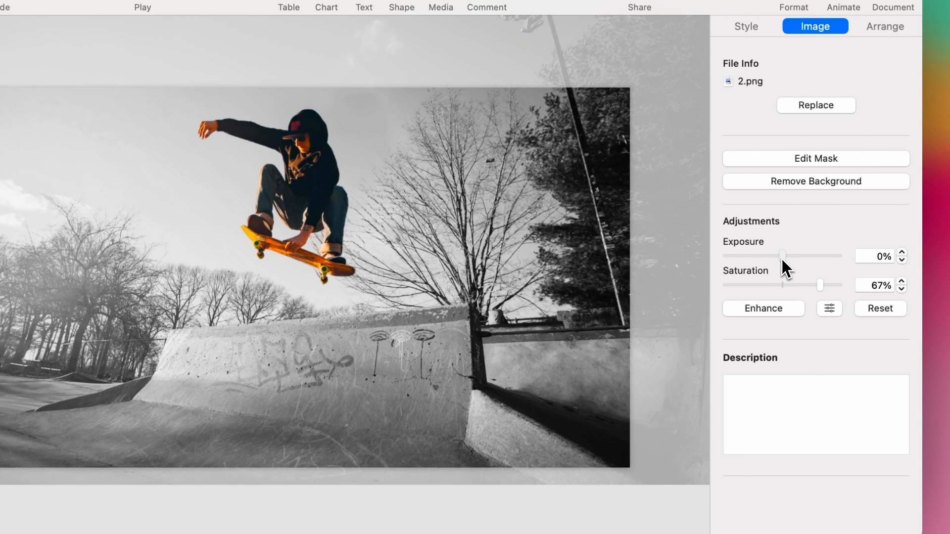
mouse_move(785, 328)
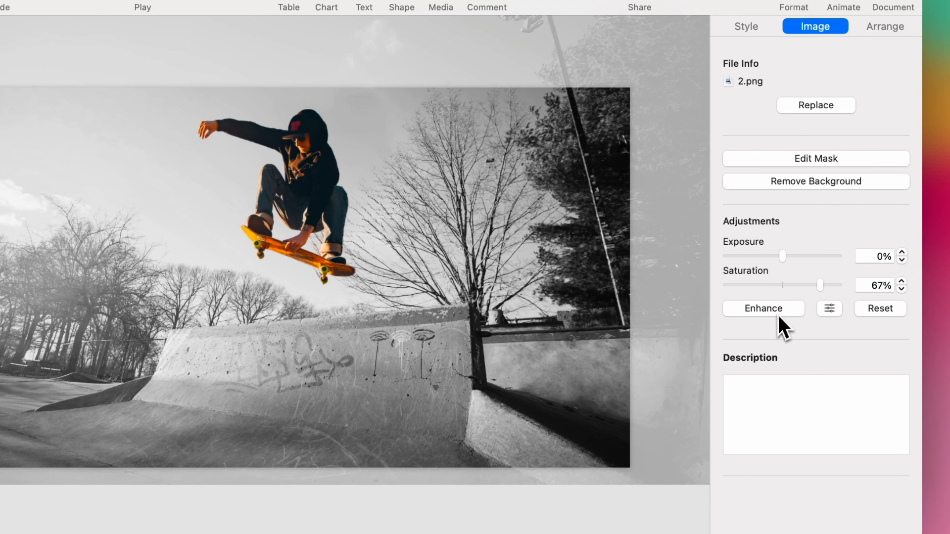
left_click(763, 308)
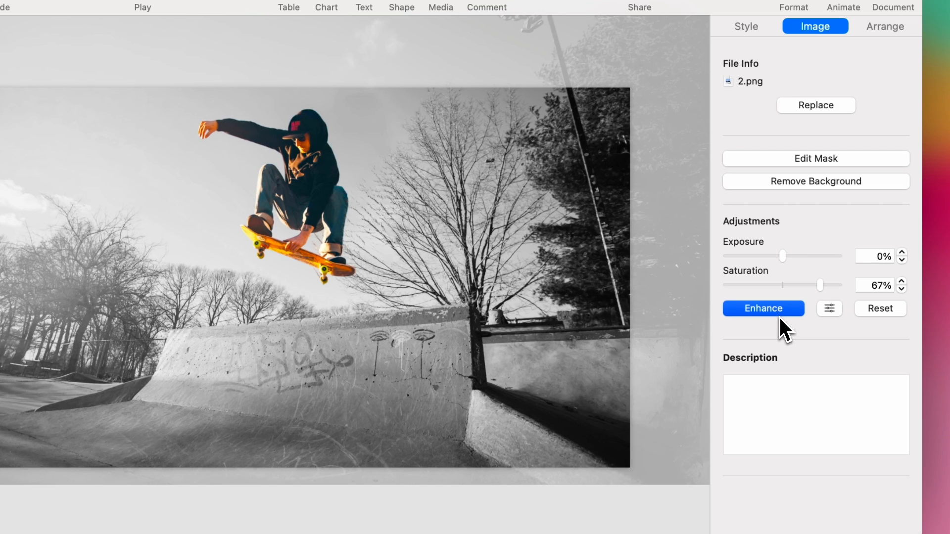
mouse_move(787, 344)
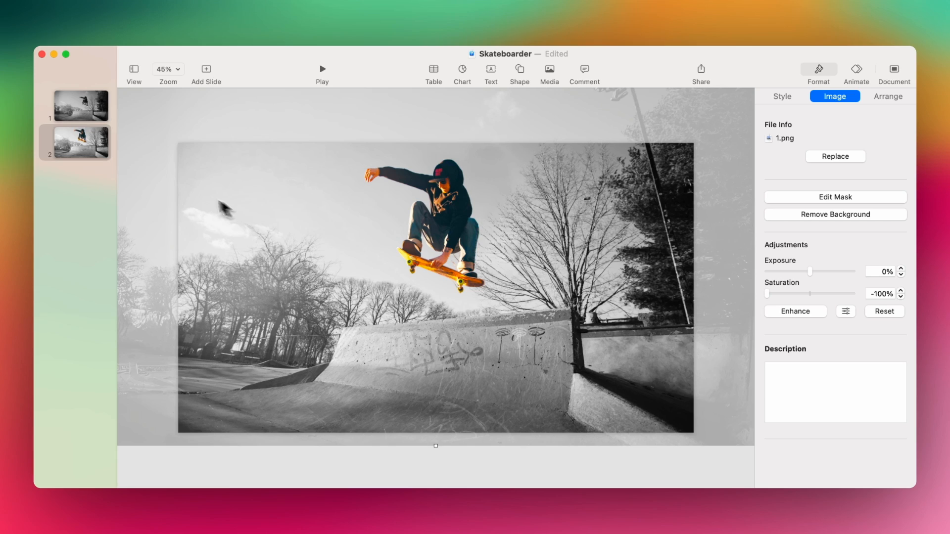
Add a Magic Move transition to slide 1 with Ease In acceleration.
left_click(81, 106)
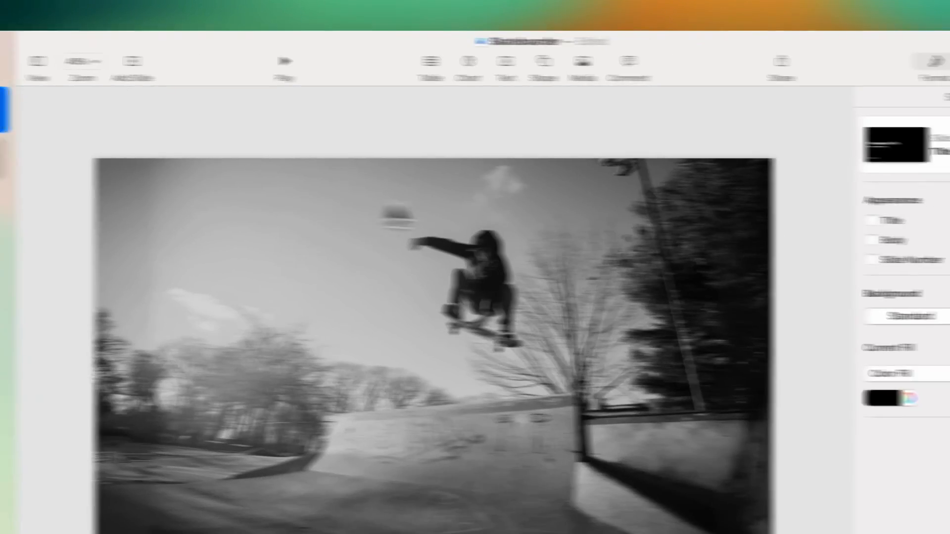
left_click(837, 50)
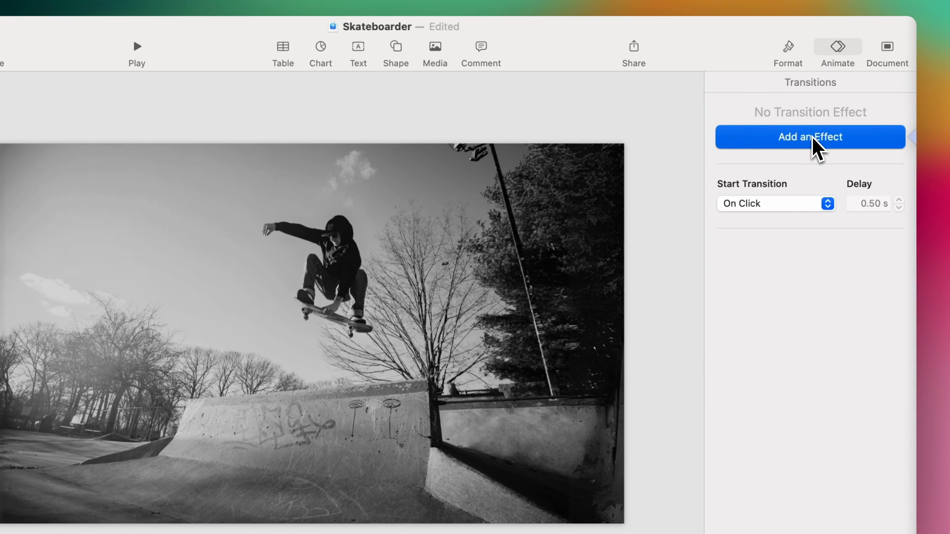
left_click(810, 137)
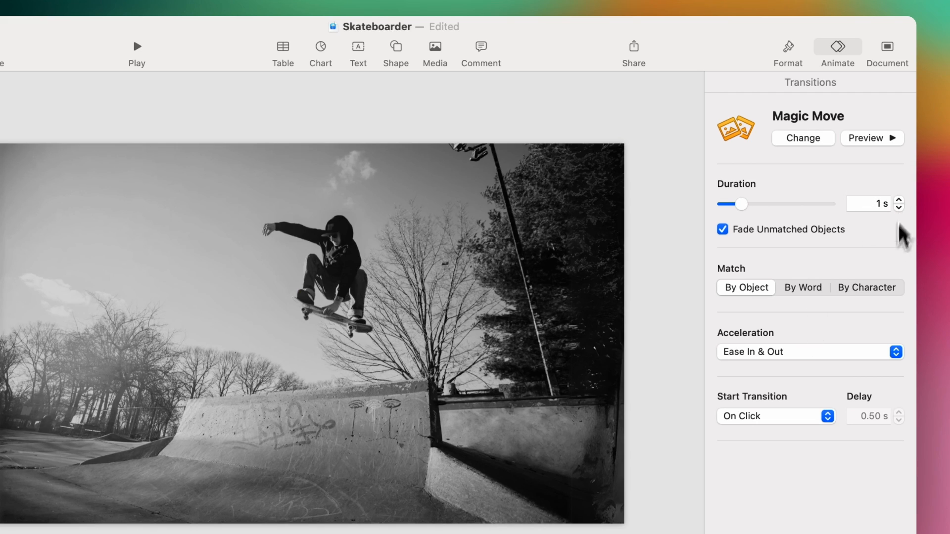
left_click(811, 351)
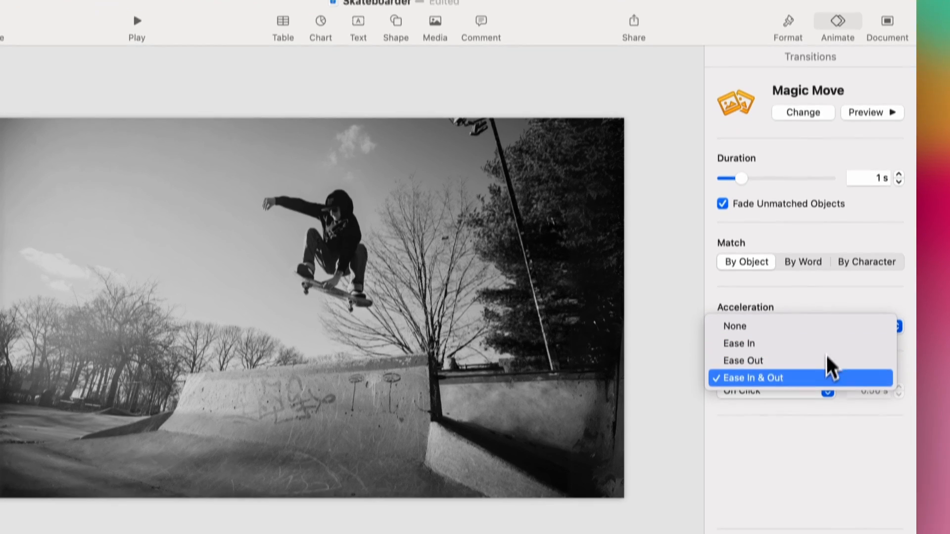
left_click(739, 344)
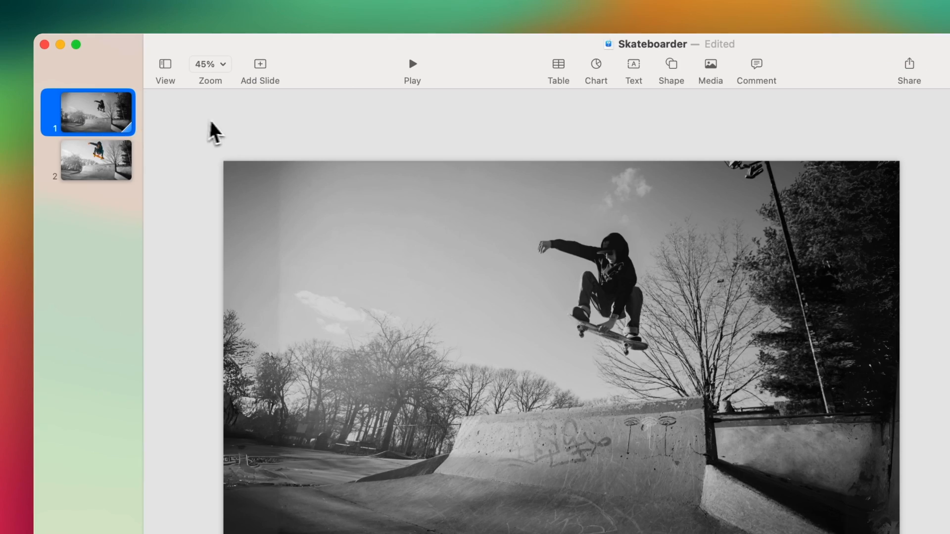
left_click(838, 64)
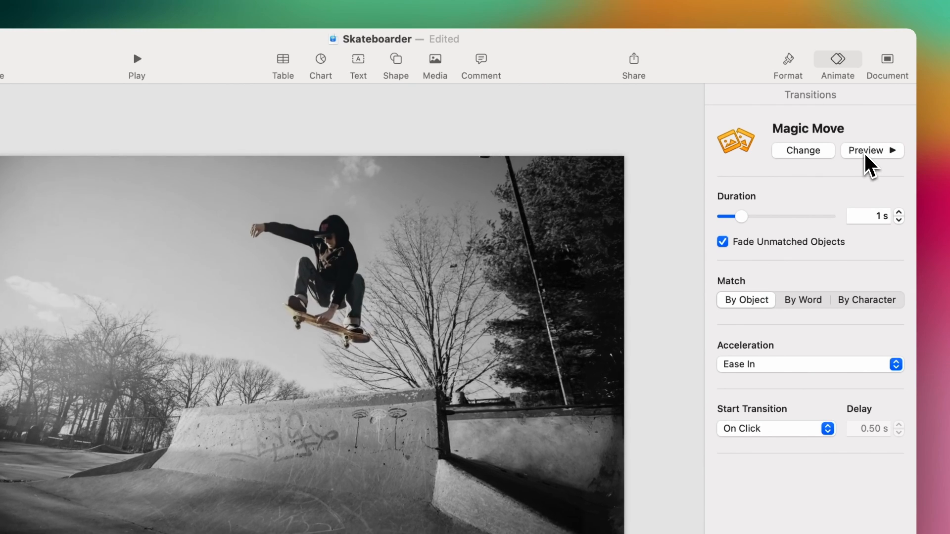
left_click(871, 150)
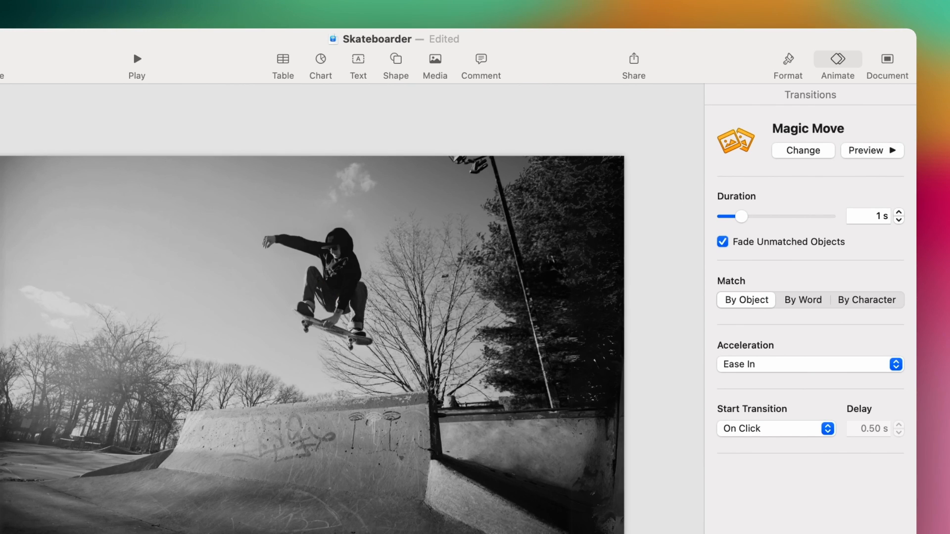
mouse_move(715, 154)
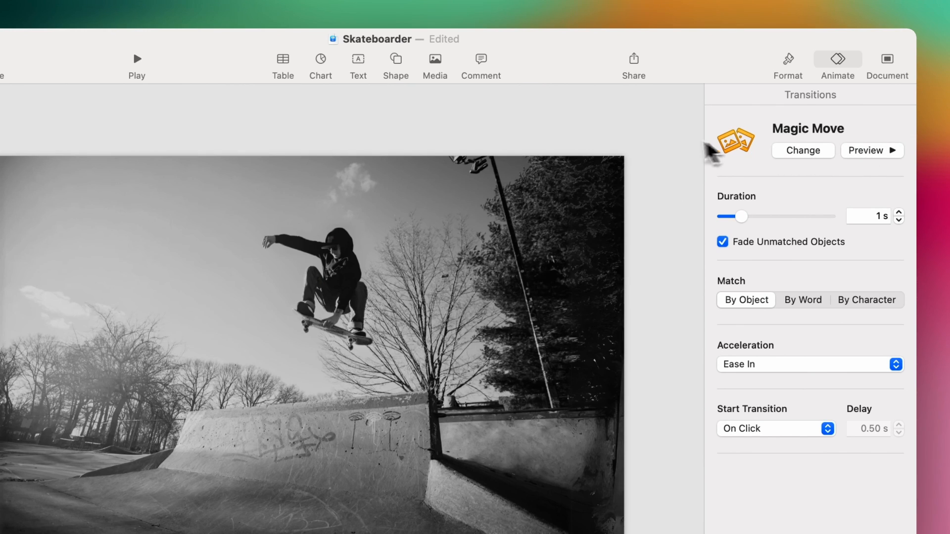
mouse_move(655, 148)
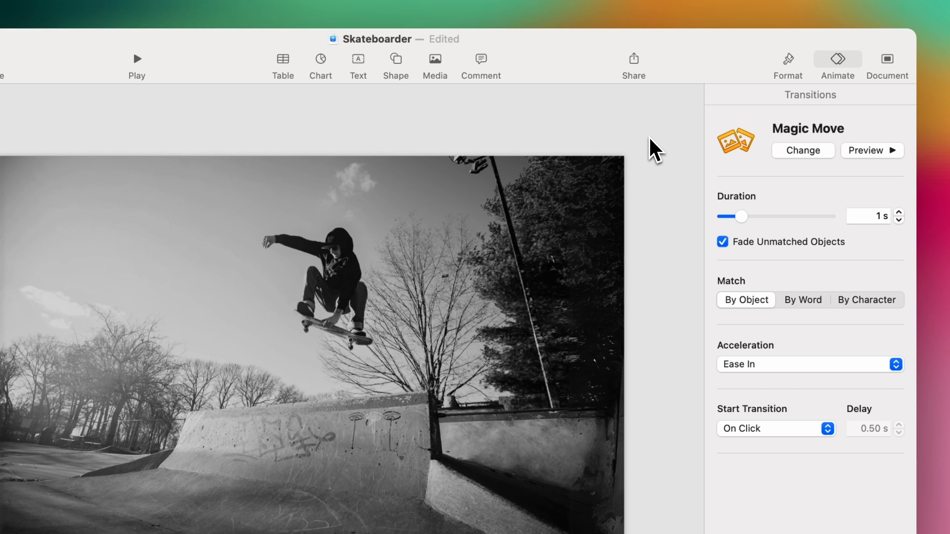